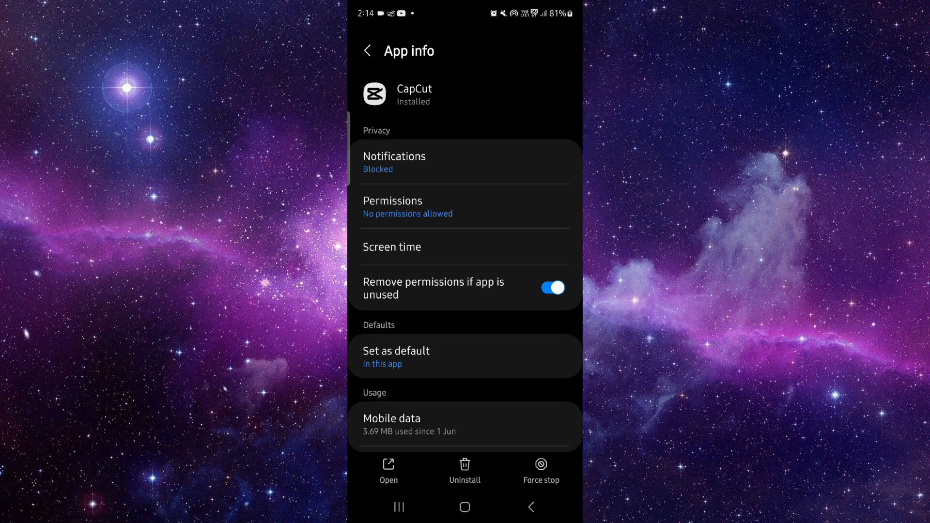
- Open CapCut's Storage details listing 553 MB app, 19.30 MB data and 1.68 MB cache
{"action": "scroll", "scroll_direction": "down", "scroll_amount": 3}
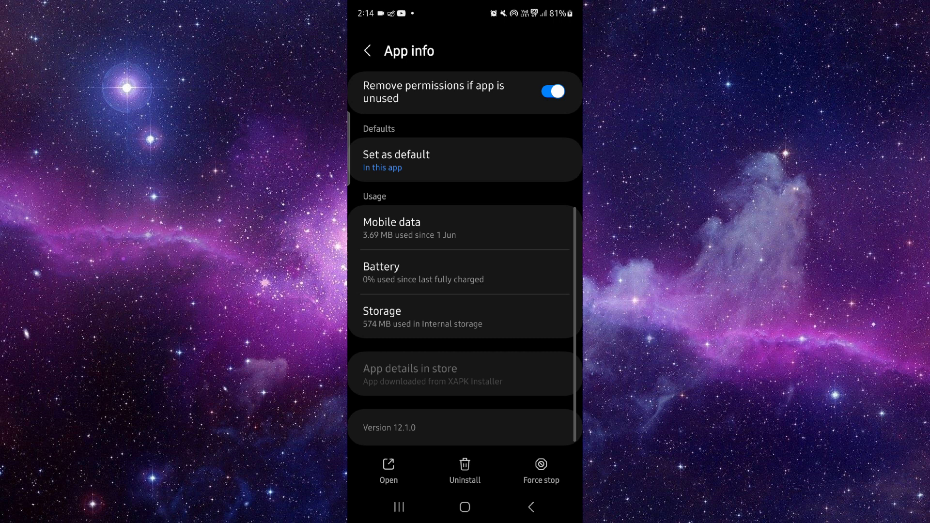
{"action": "left_click", "coordinate": [464, 317]}
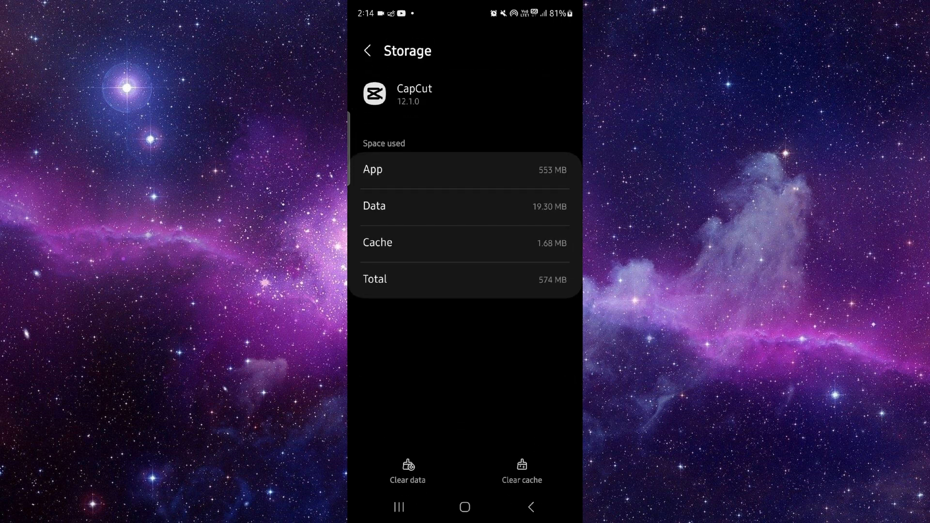